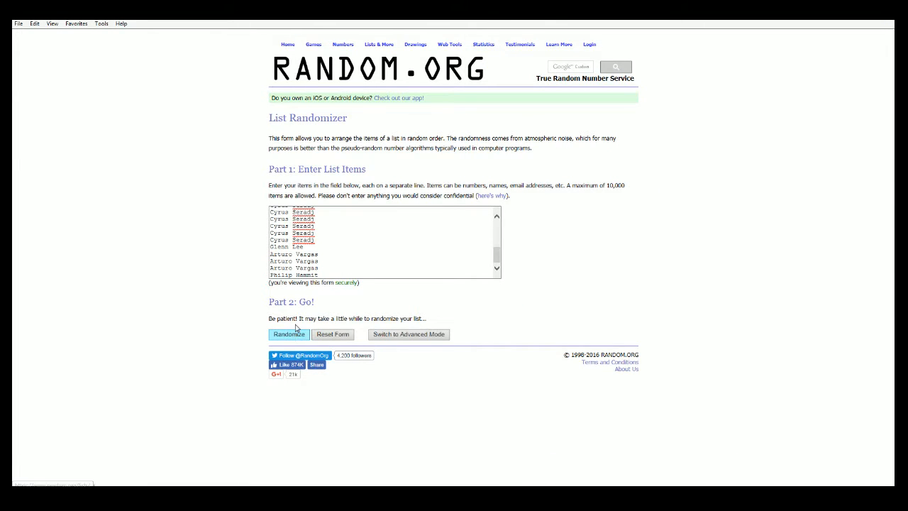
Randomize the 25 owner names, then reshuffle them three more times with Again!
left_click(288, 334)
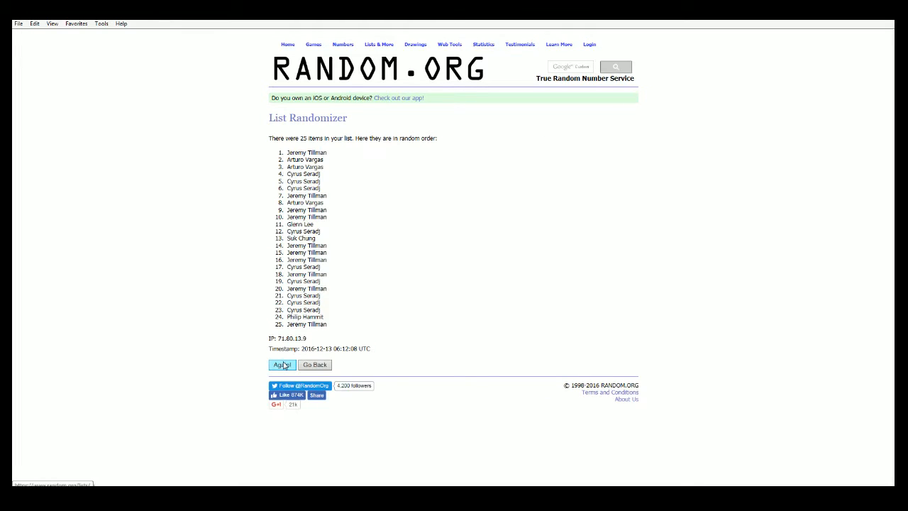
left_click(283, 364)
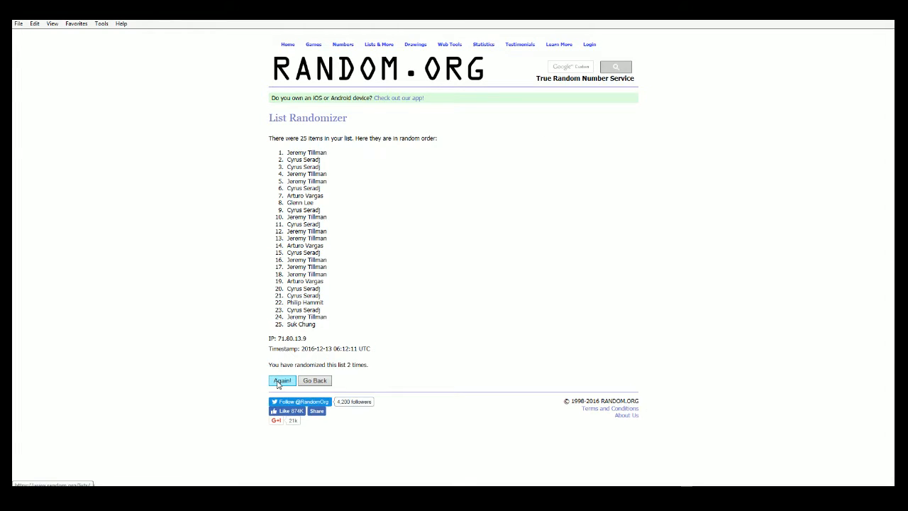
left_click(283, 381)
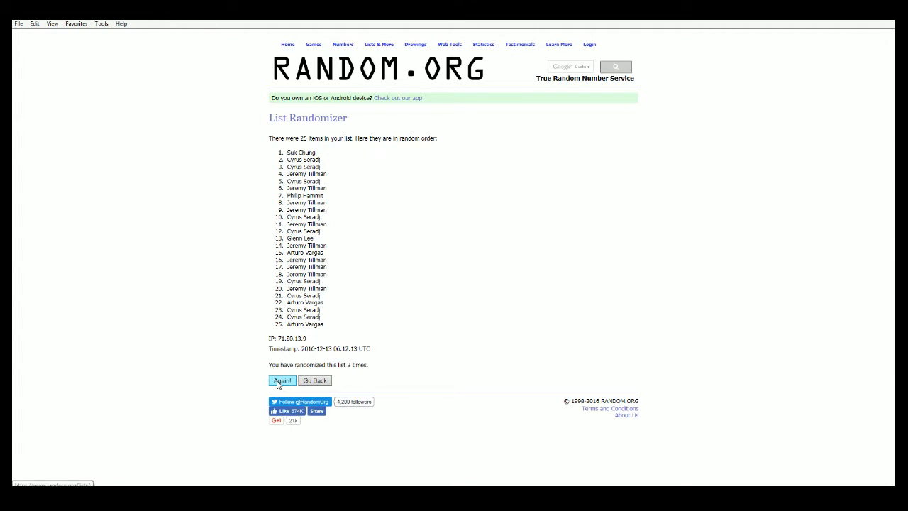
left_click(281, 380)
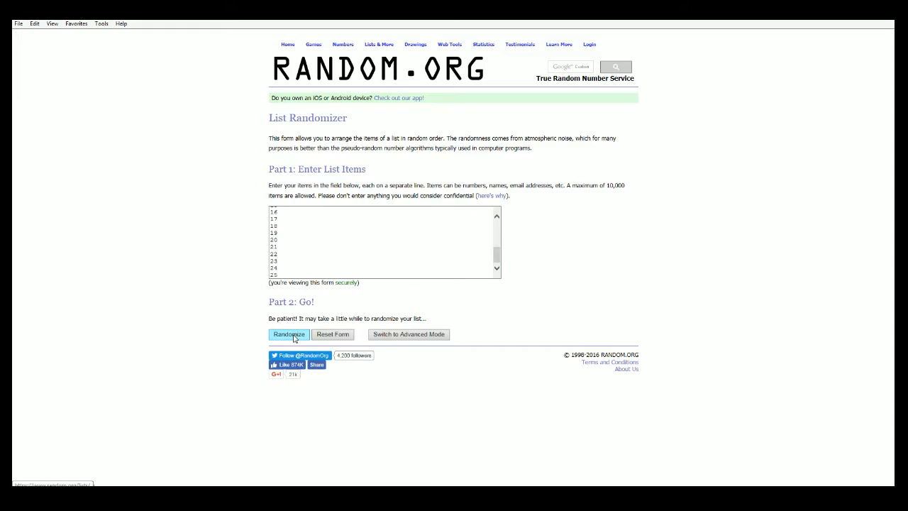
Shuffle numbers 1–25 six times and select the final ordered list for copying.
left_click(289, 334)
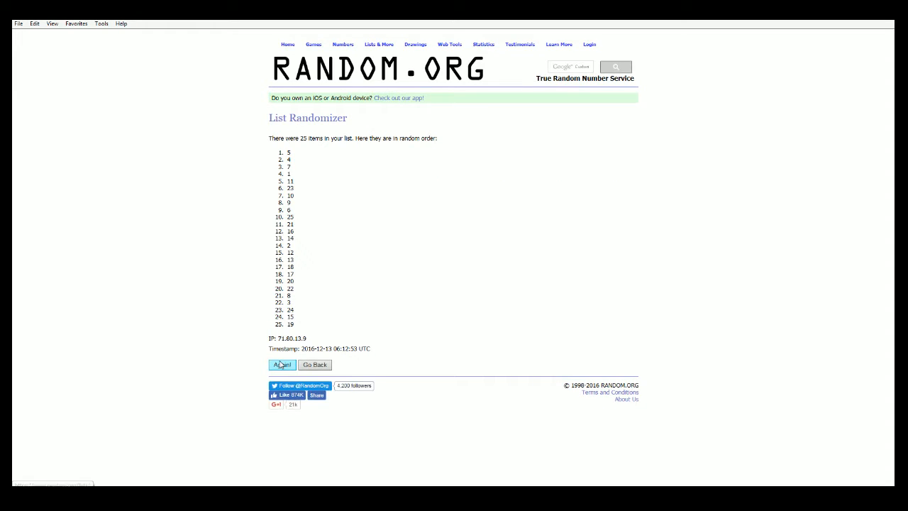
left_click(282, 364)
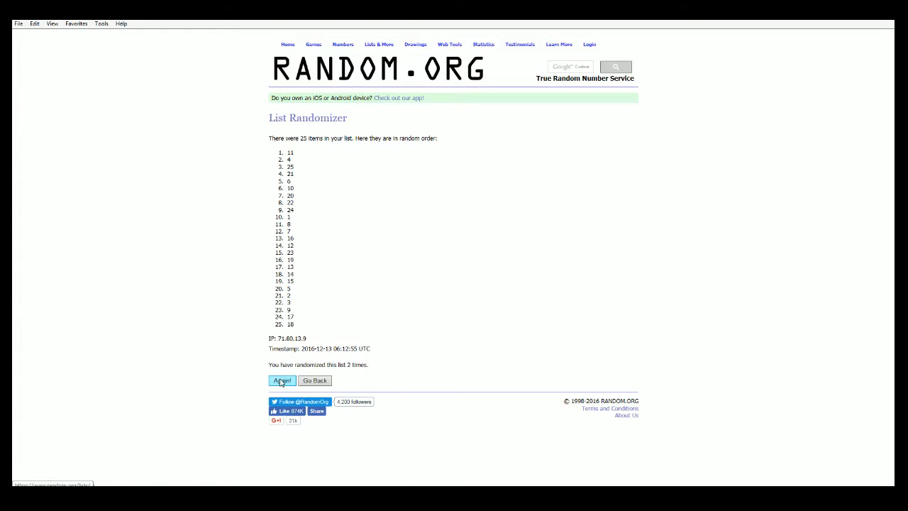
left_click(282, 380)
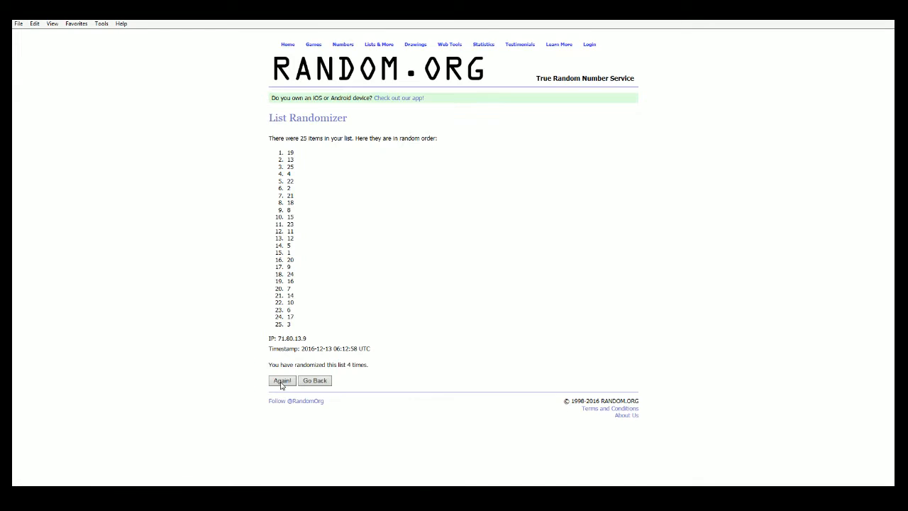
left_click(281, 381)
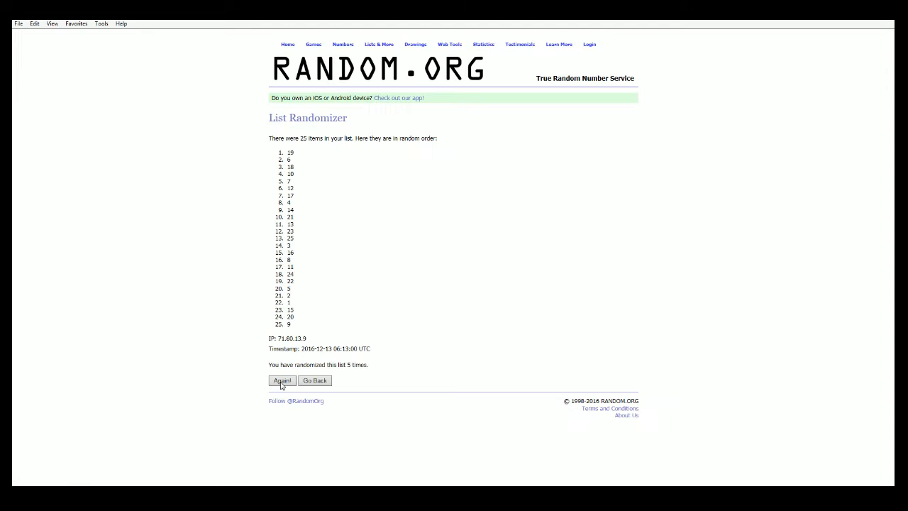
left_click(282, 380)
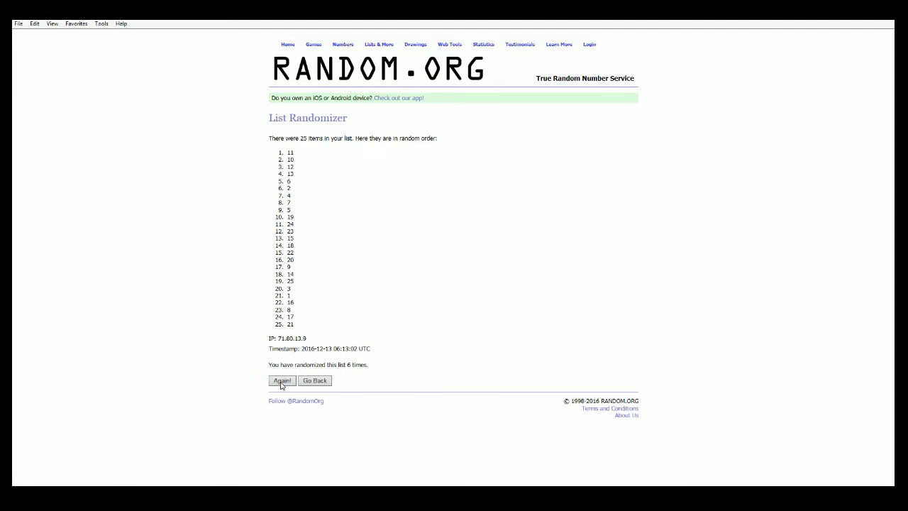
left_click(281, 381)
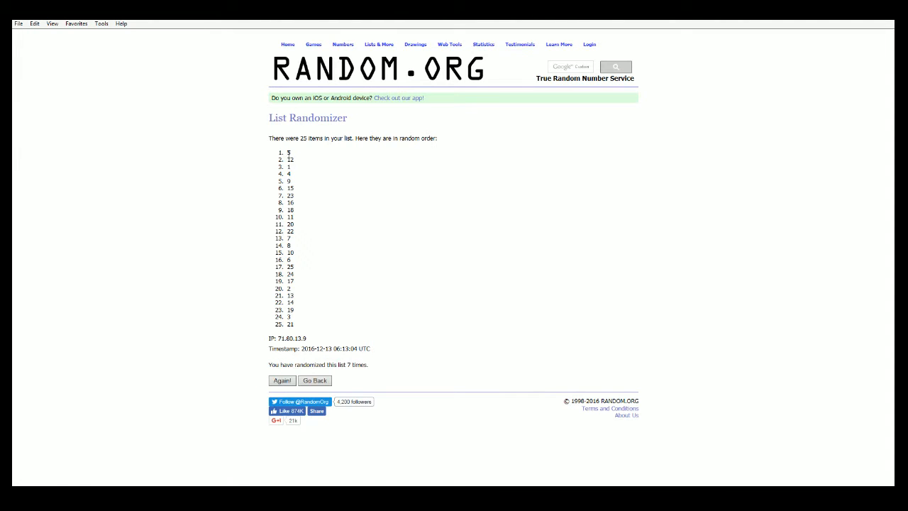
left_click_drag(289, 152, 291, 324)
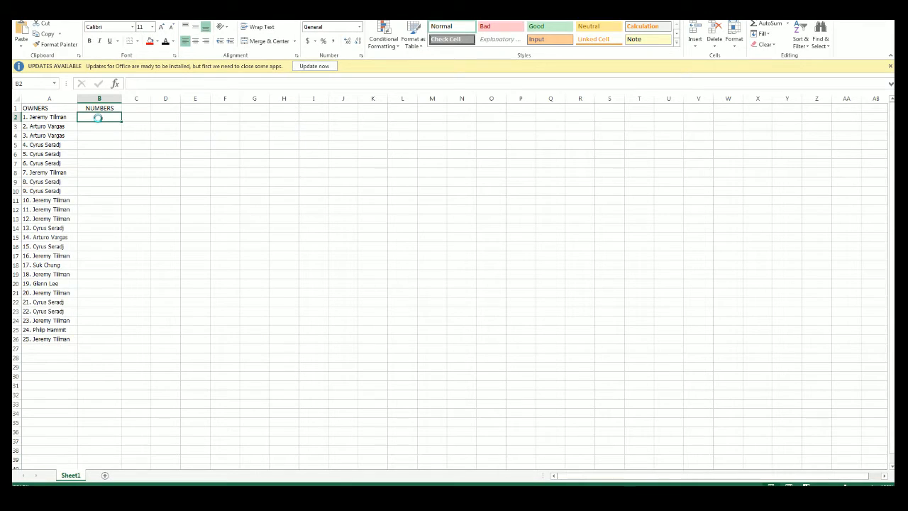
Paste the shuffled numbers into the NUMBERS column and check the first owner in A2.
key("ctrl+v")
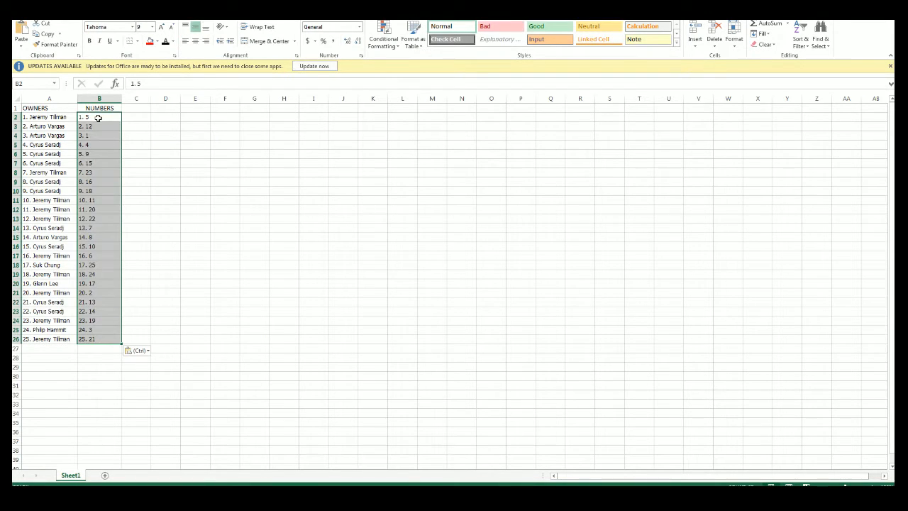
left_click(46, 116)
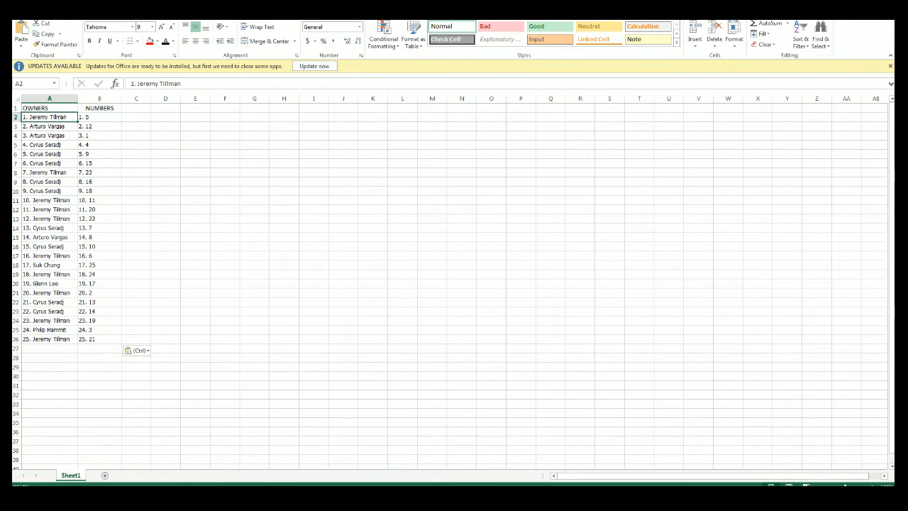